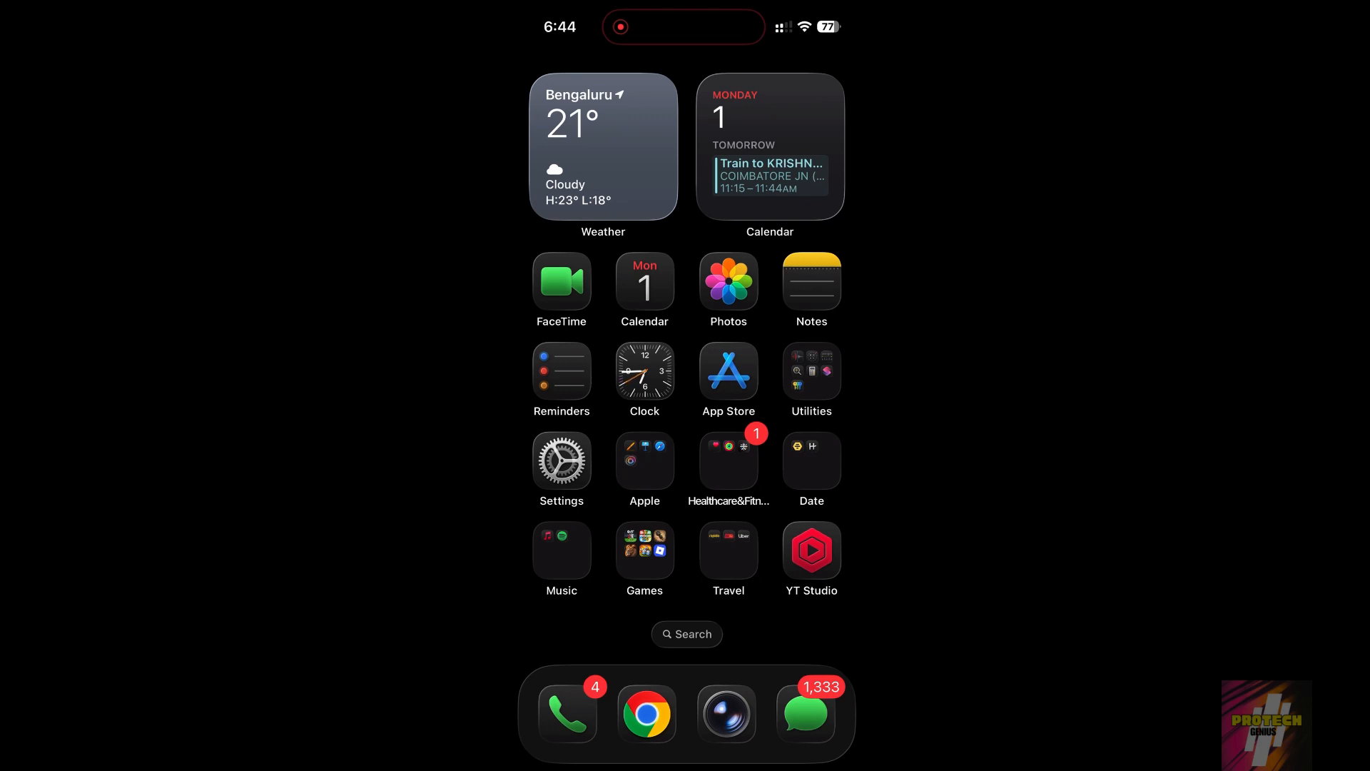
Go to Settings and enter Display & Brightness, where Dark appearance is selected.
{"action": "scroll", "scroll_direction": "left", "scroll_amount": 3}
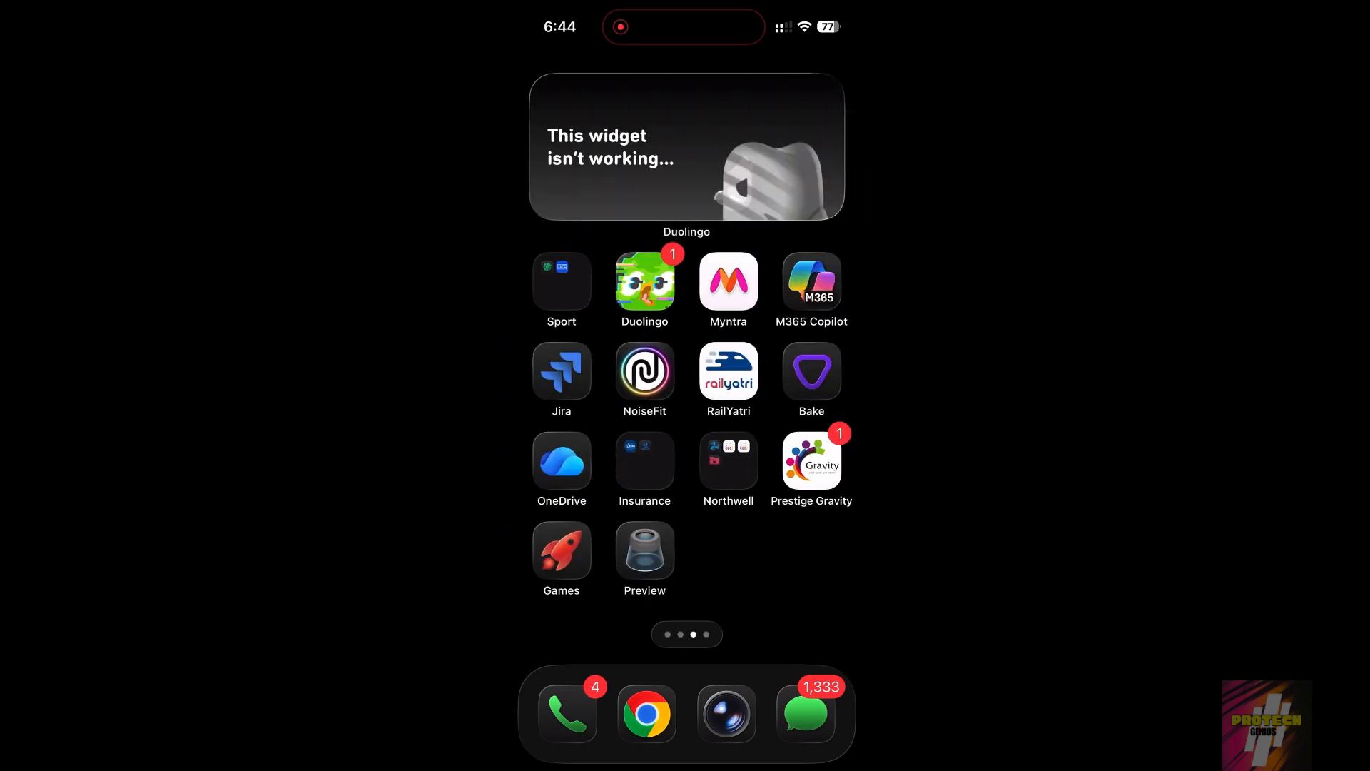
{"action": "scroll", "scroll_direction": "left", "scroll_amount": 3}
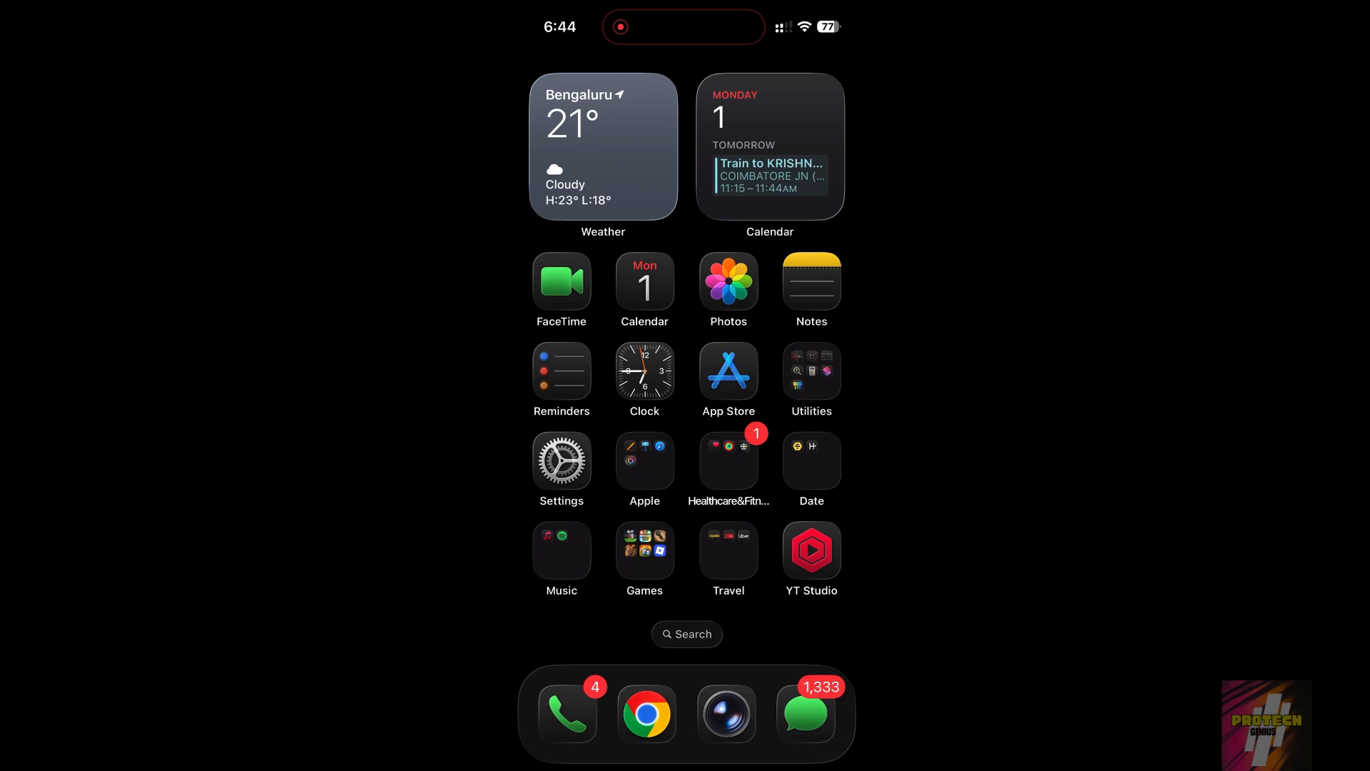
{"action": "left_click", "coordinate": [562, 460]}
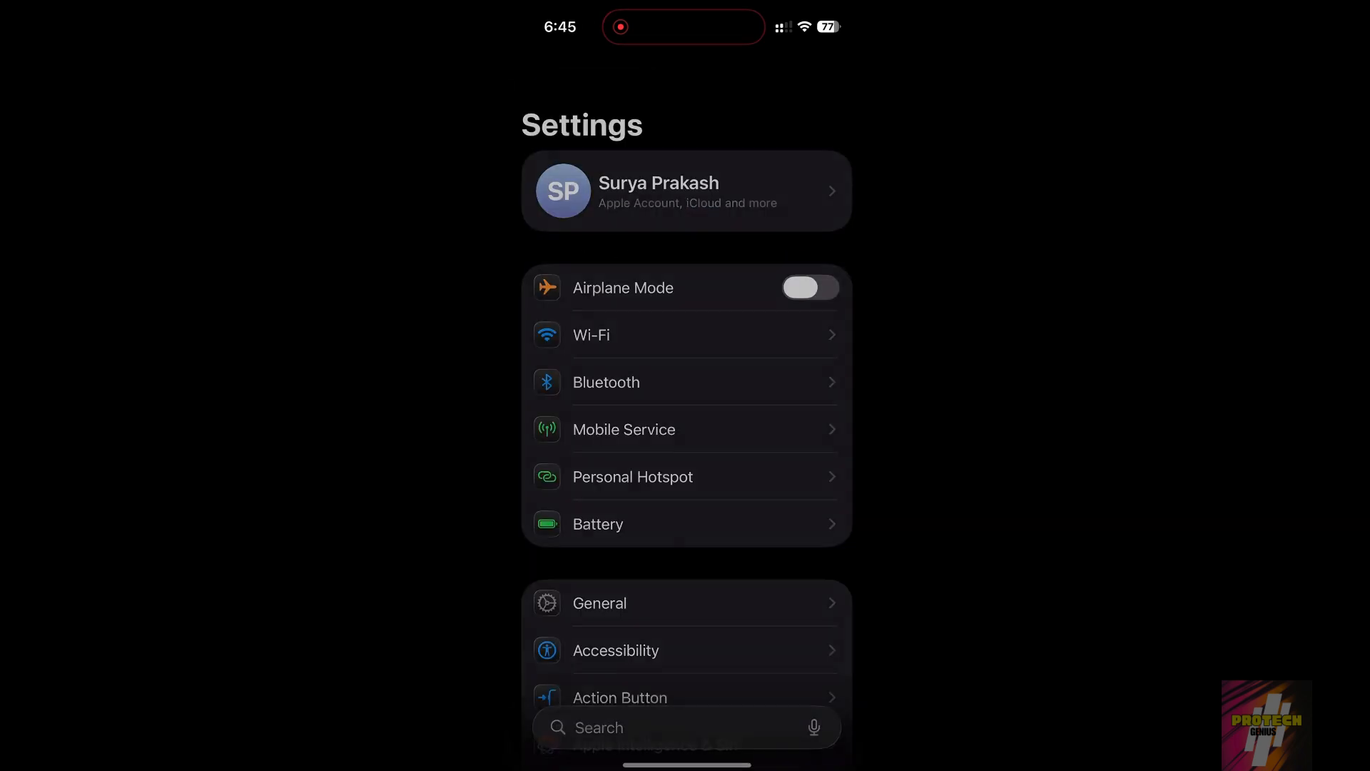
{"action": "scroll", "scroll_direction": "down", "scroll_amount": 3}
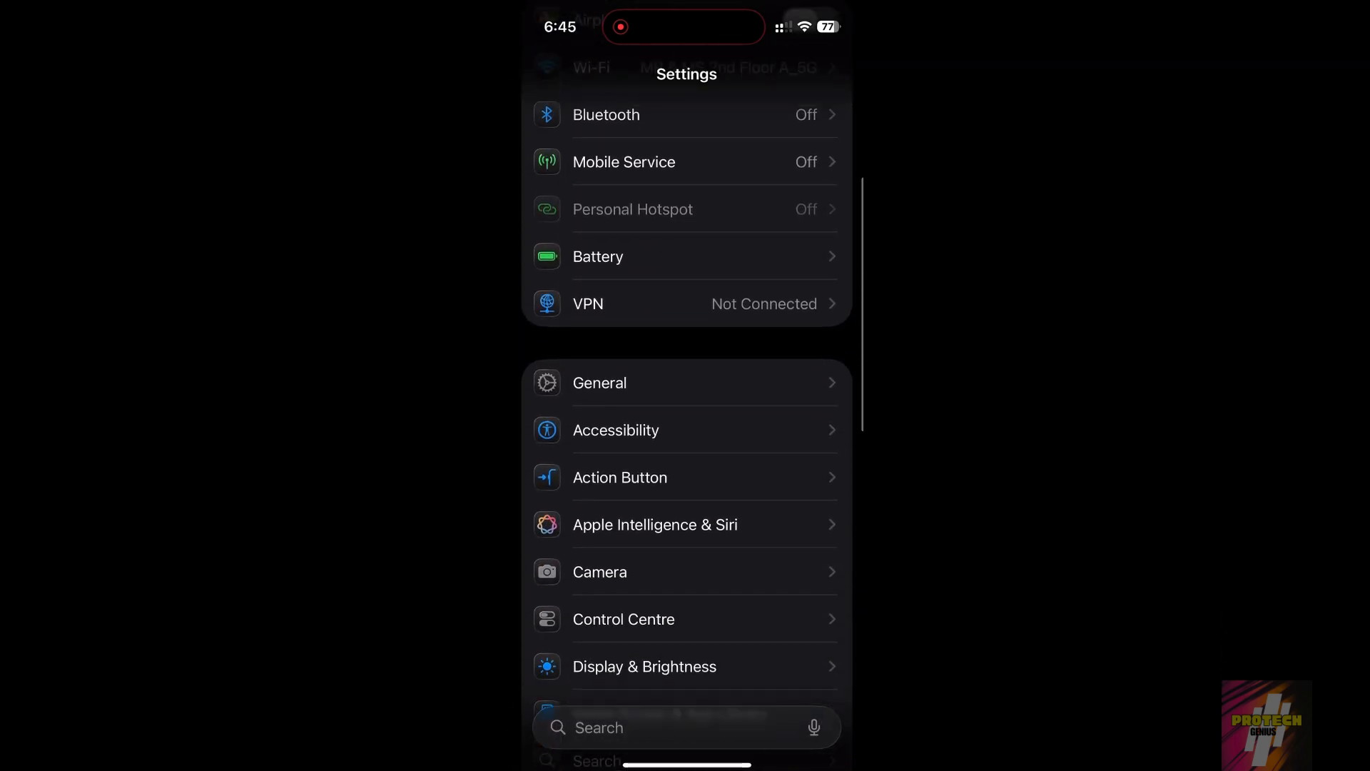
{"action": "left_click", "coordinate": [644, 666]}
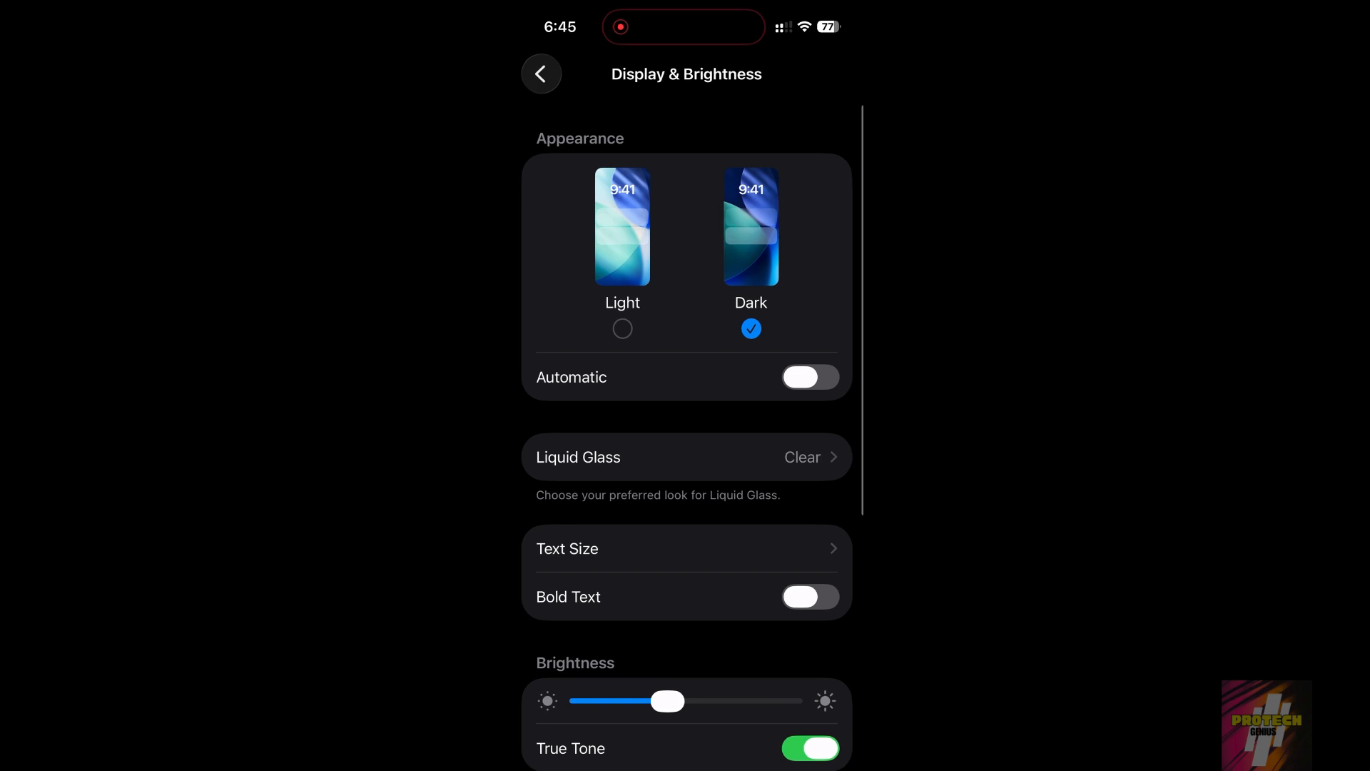
Review the Display & Brightness page and leave it.
{"action": "scroll", "scroll_direction": "down", "scroll_amount": 3}
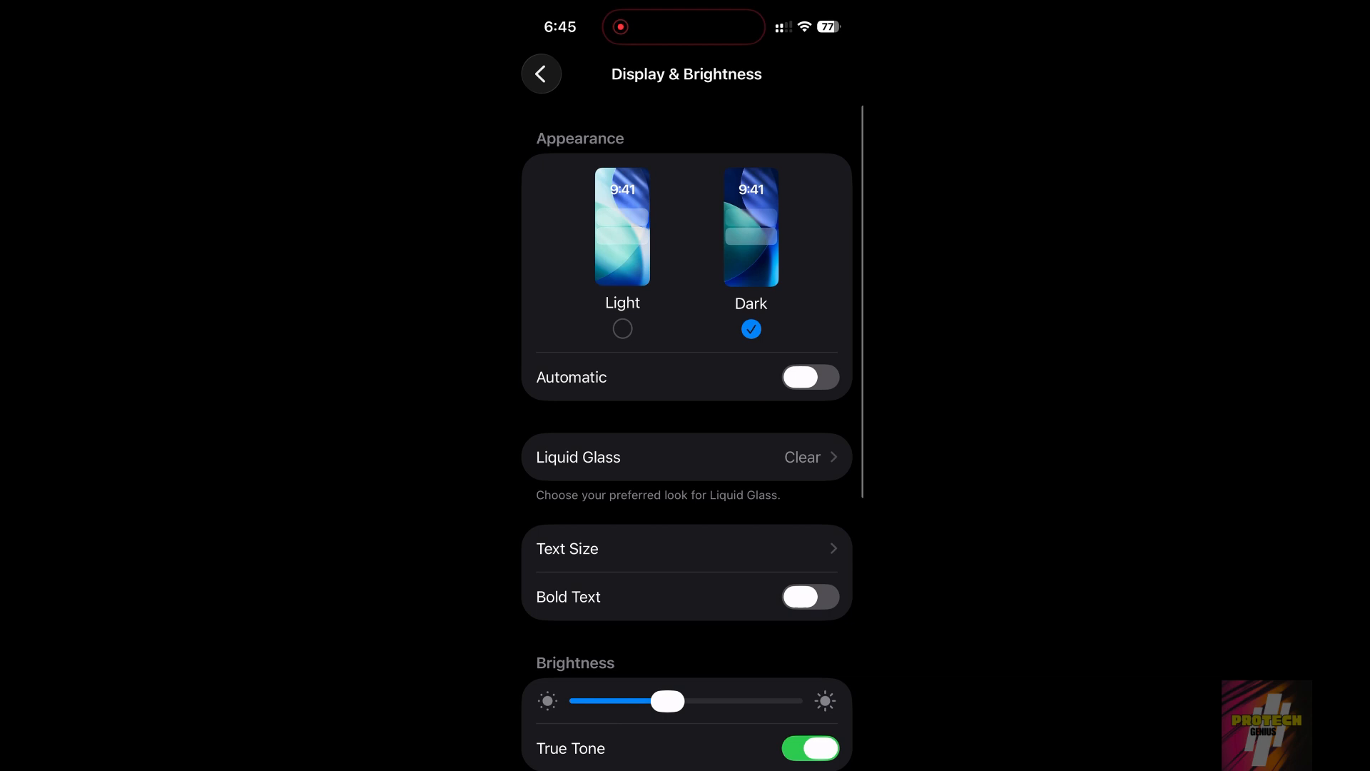
{"action": "left_click", "coordinate": [542, 74]}
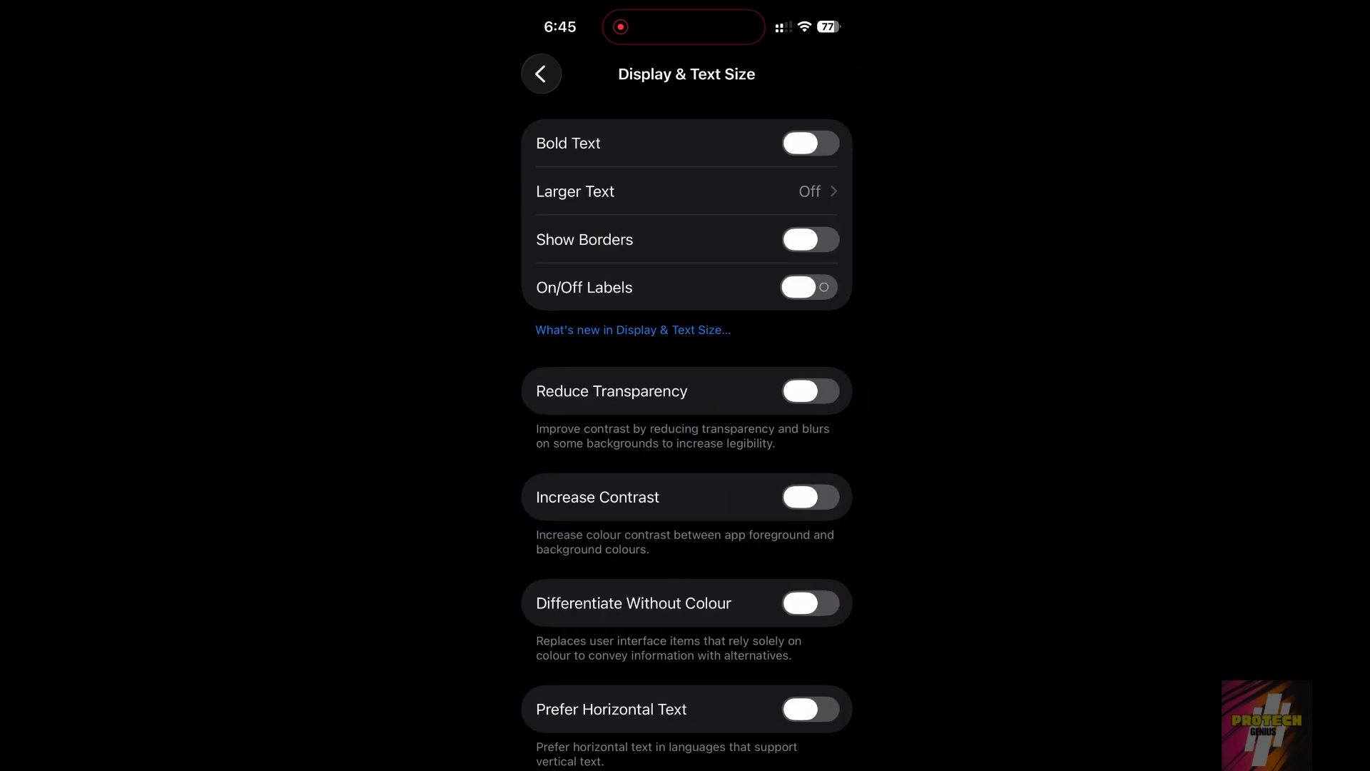
Switch Reduce White Point on and set its slider to 60%.
{"action": "scroll", "scroll_direction": "down", "scroll_amount": 3}
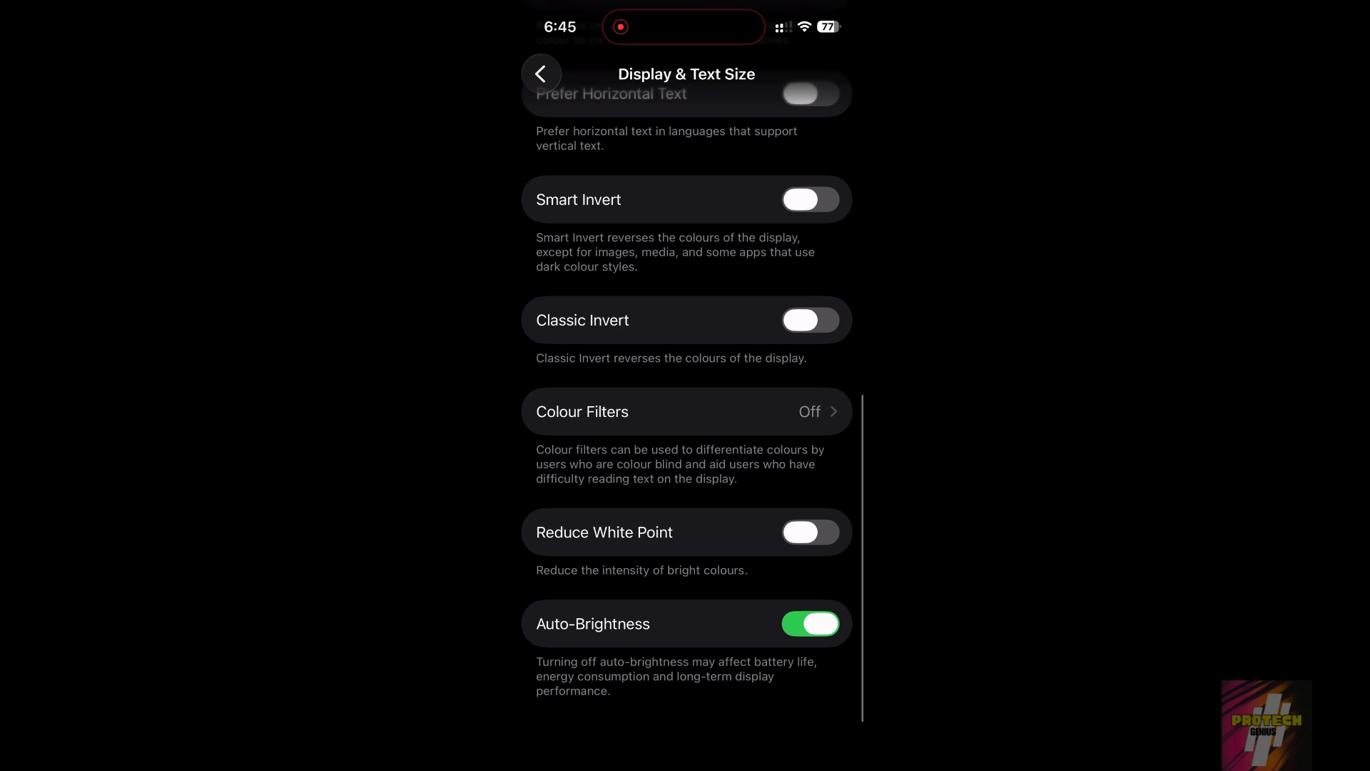
{"action": "left_click", "coordinate": [809, 531]}
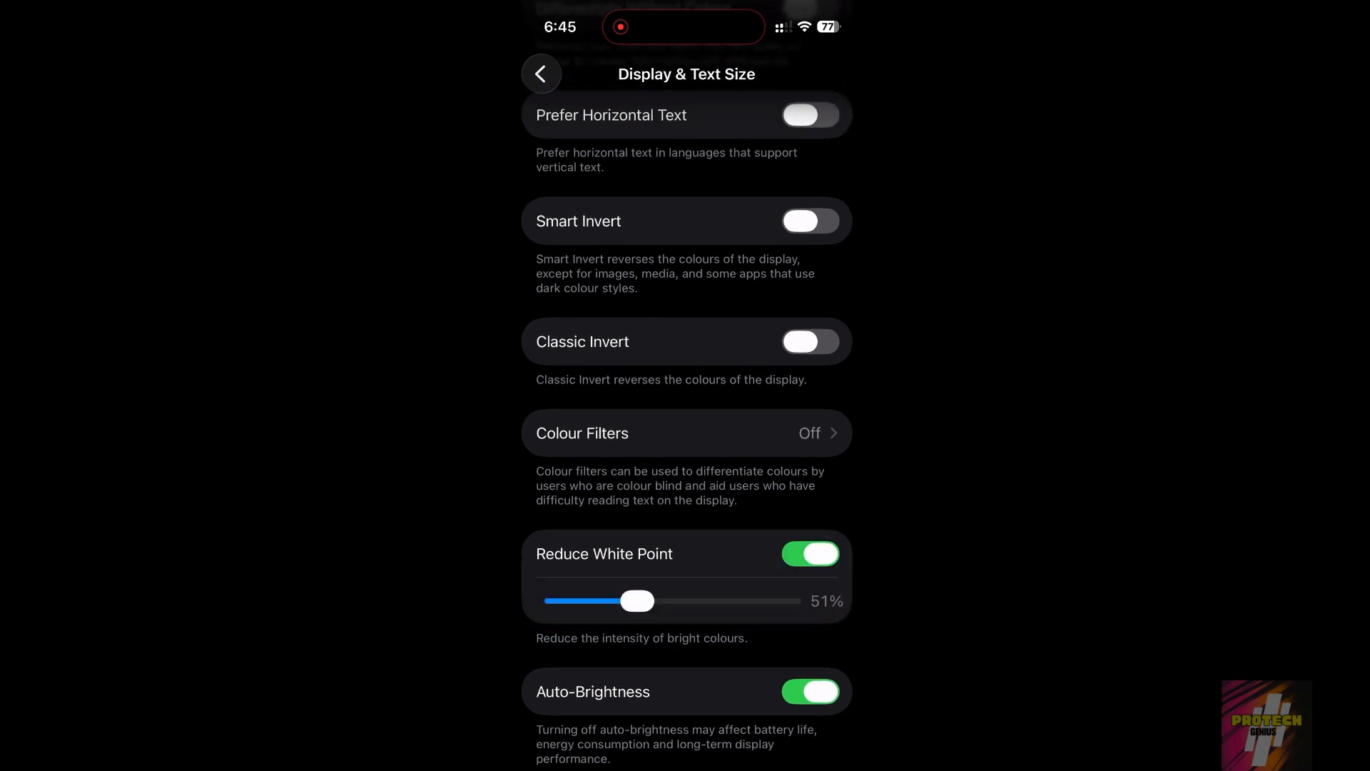
{"action": "left_click_drag", "start_coordinate": [638, 601], "coordinate": [625, 600]}
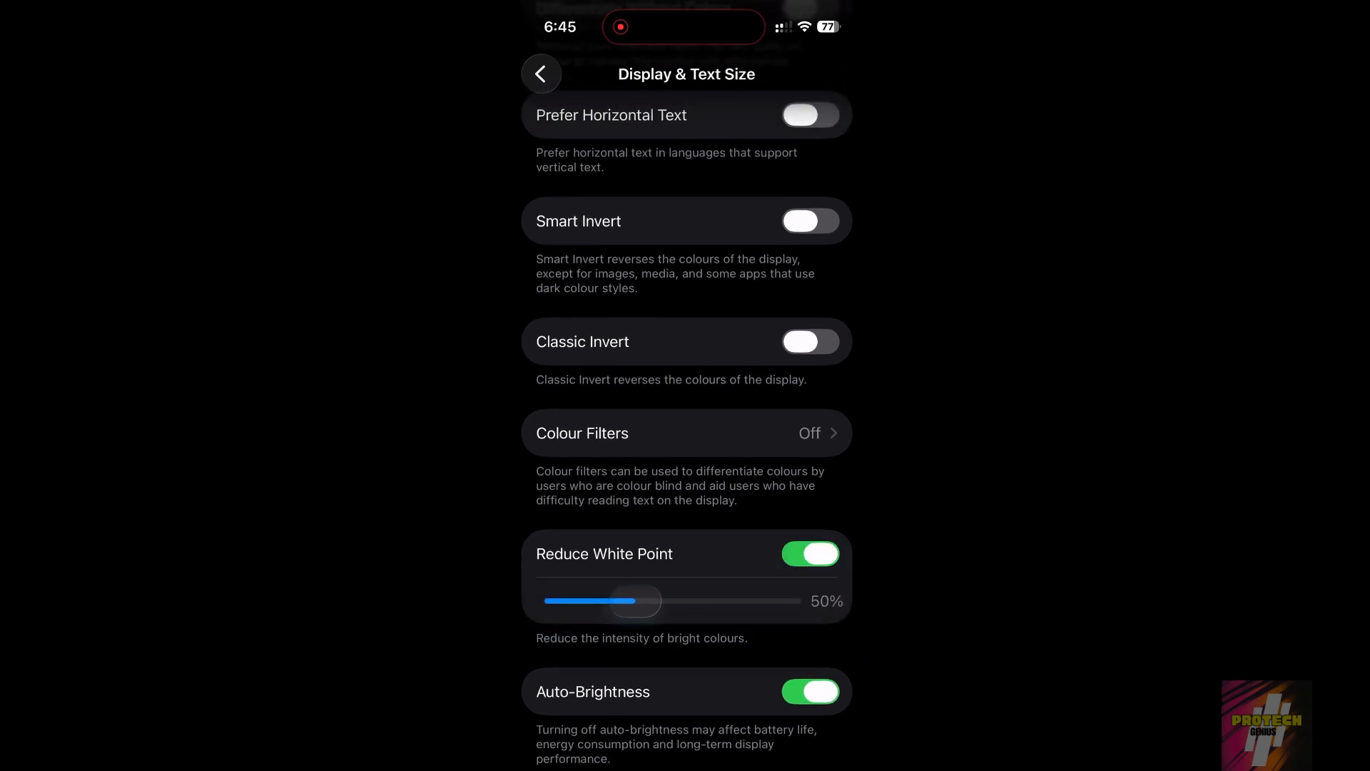
{"action": "left_click_drag", "start_coordinate": [633, 600], "coordinate": [656, 601]}
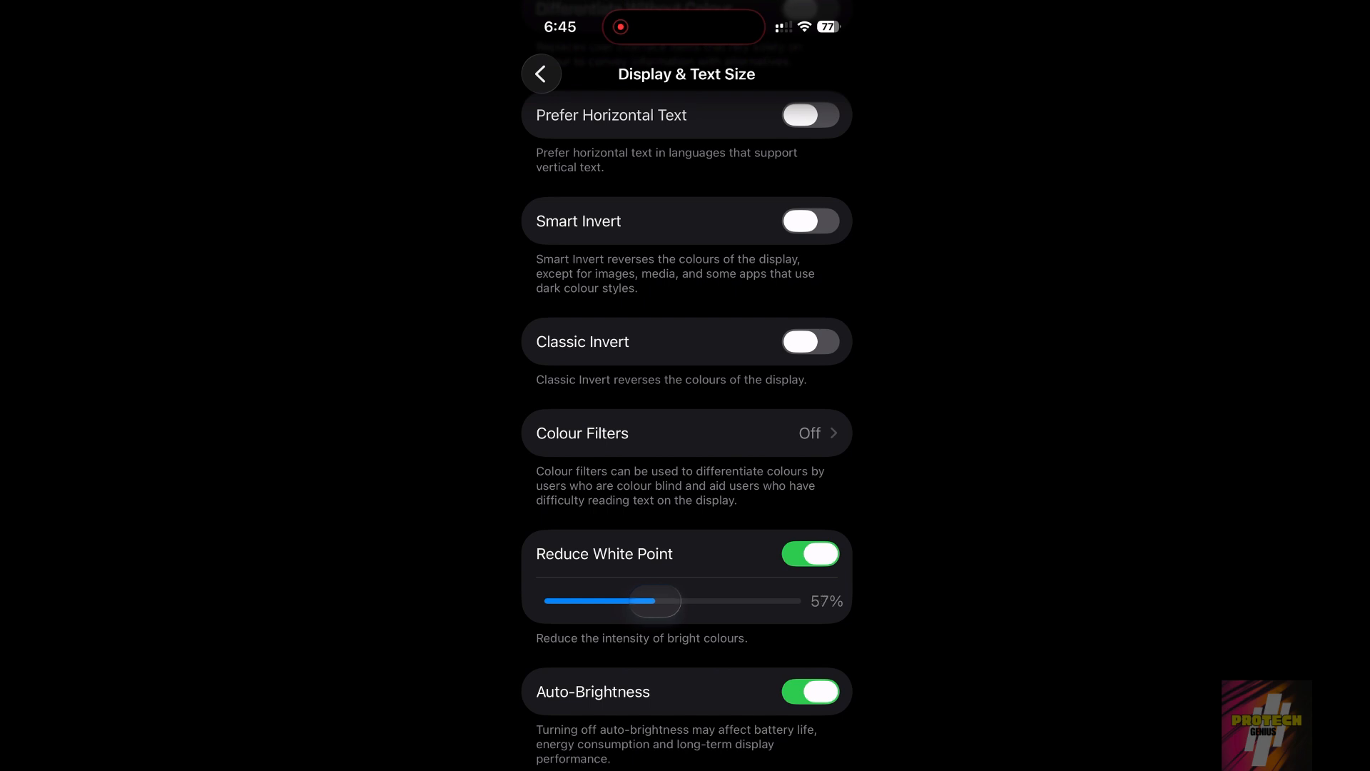
{"action": "left_click_drag", "start_coordinate": [653, 601], "coordinate": [666, 601]}
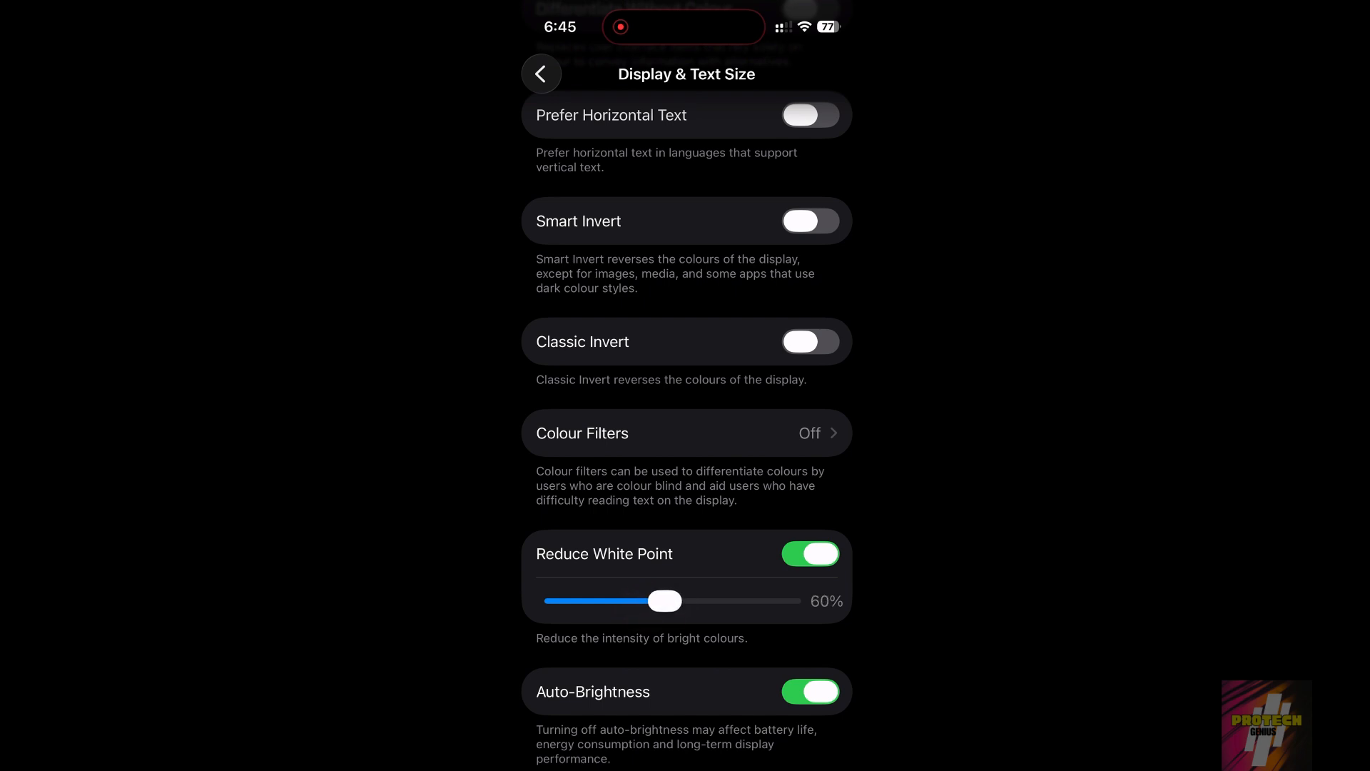
Return from Display & Text Size to the Accessibility page.
{"action": "scroll", "scroll_direction": "up", "scroll_amount": 3}
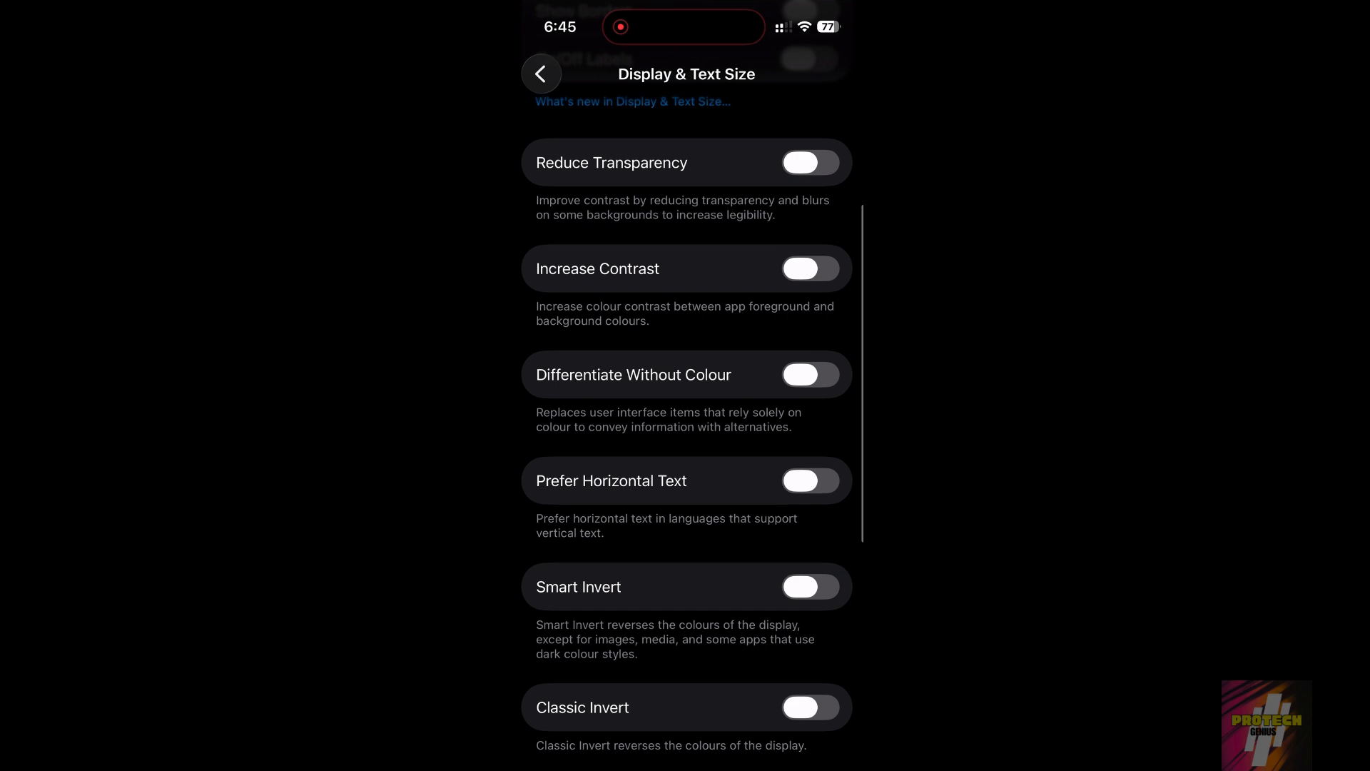
{"action": "scroll", "scroll_direction": "down", "scroll_amount": 3}
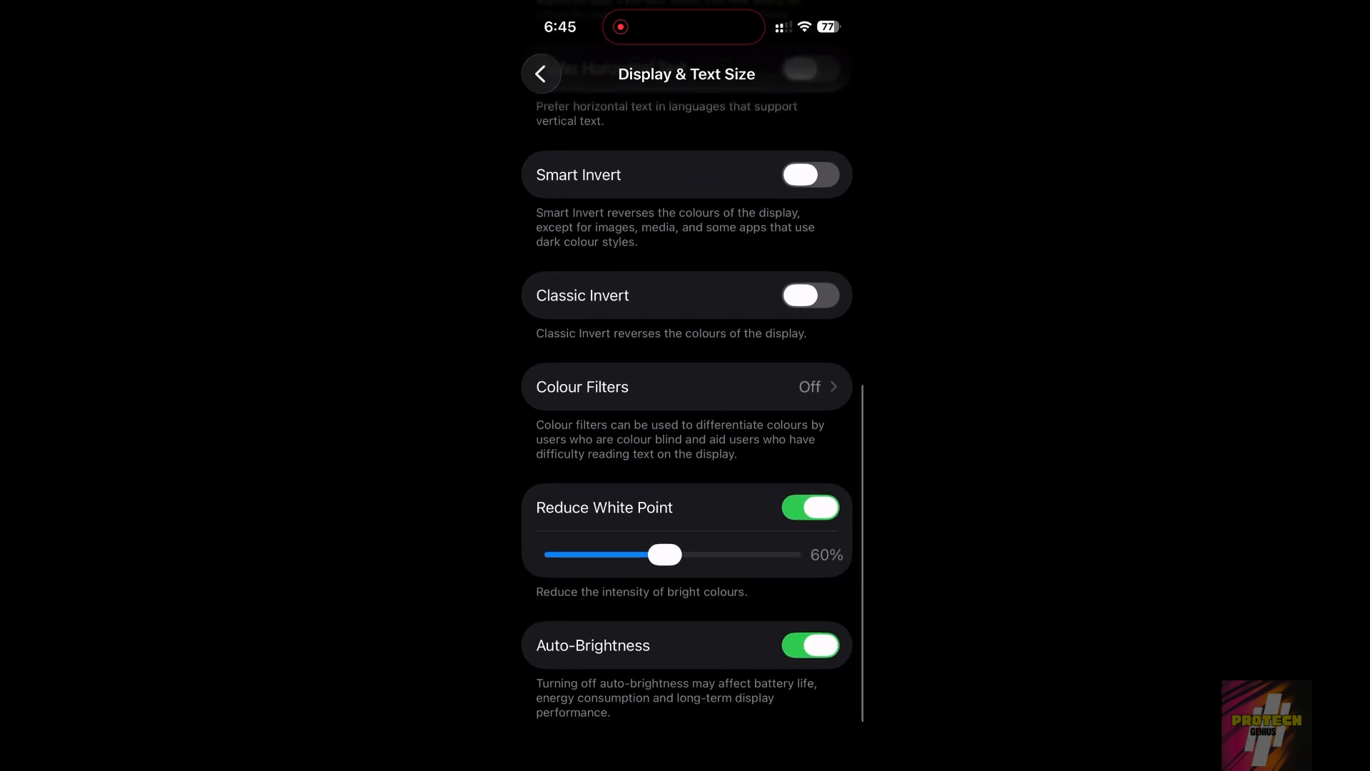
{"action": "left_click", "coordinate": [542, 75]}
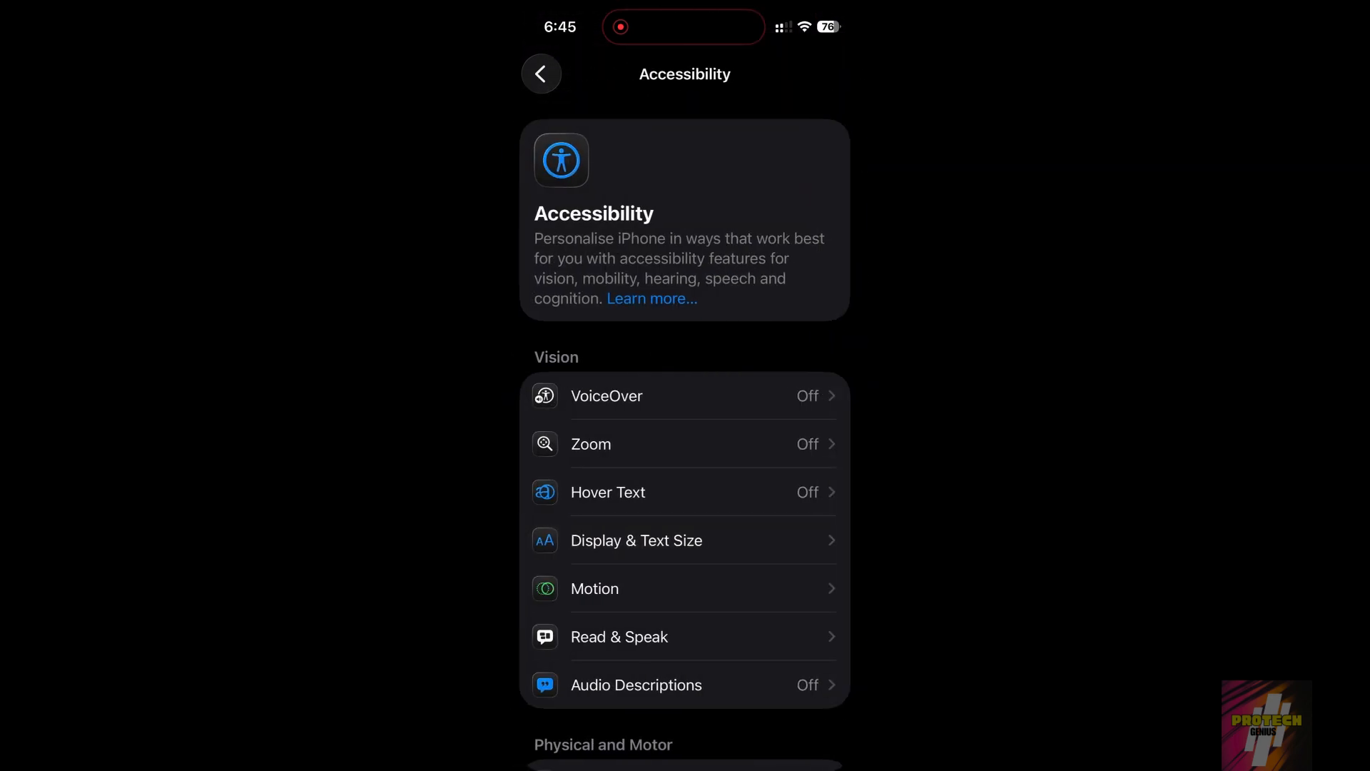
Switch Reduce Transparency on in Display & Text Size.
{"action": "scroll", "scroll_direction": "down", "scroll_amount": 3}
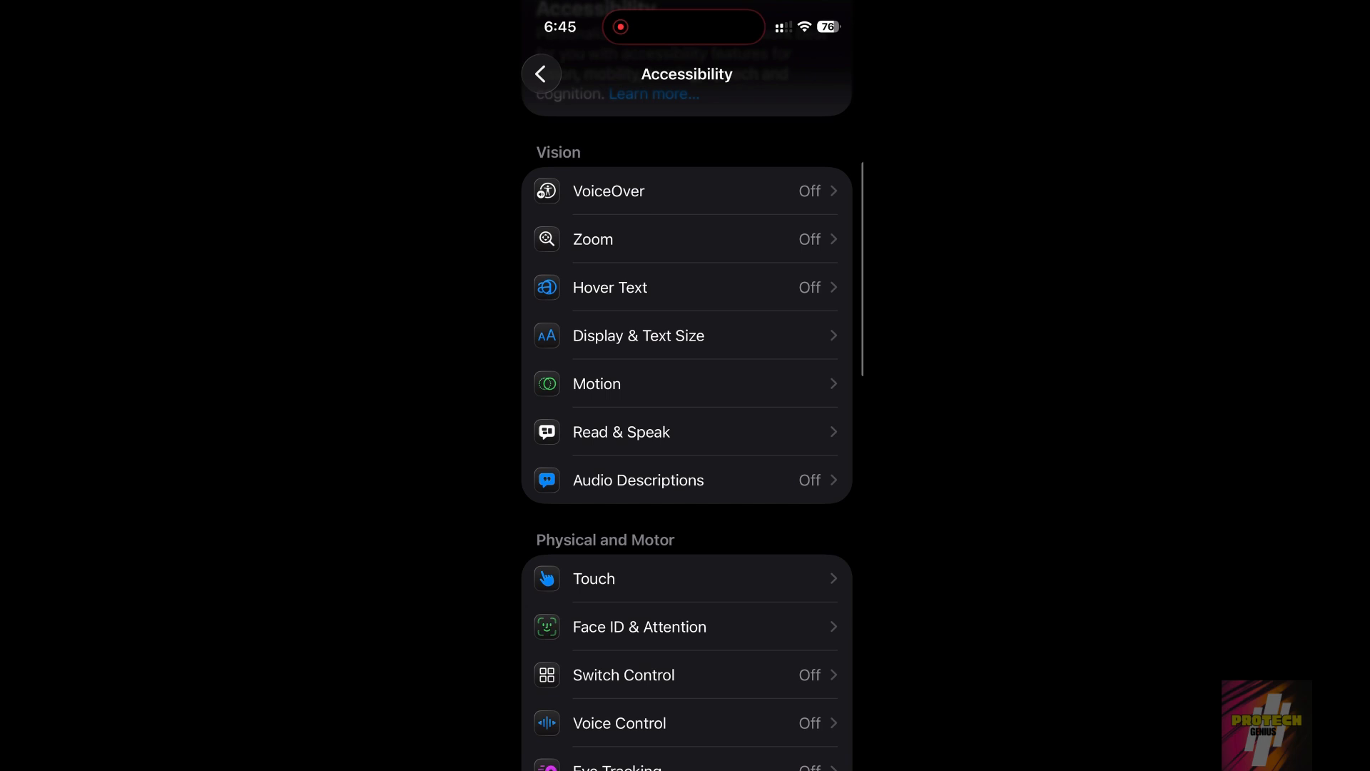
{"action": "left_click", "coordinate": [638, 335]}
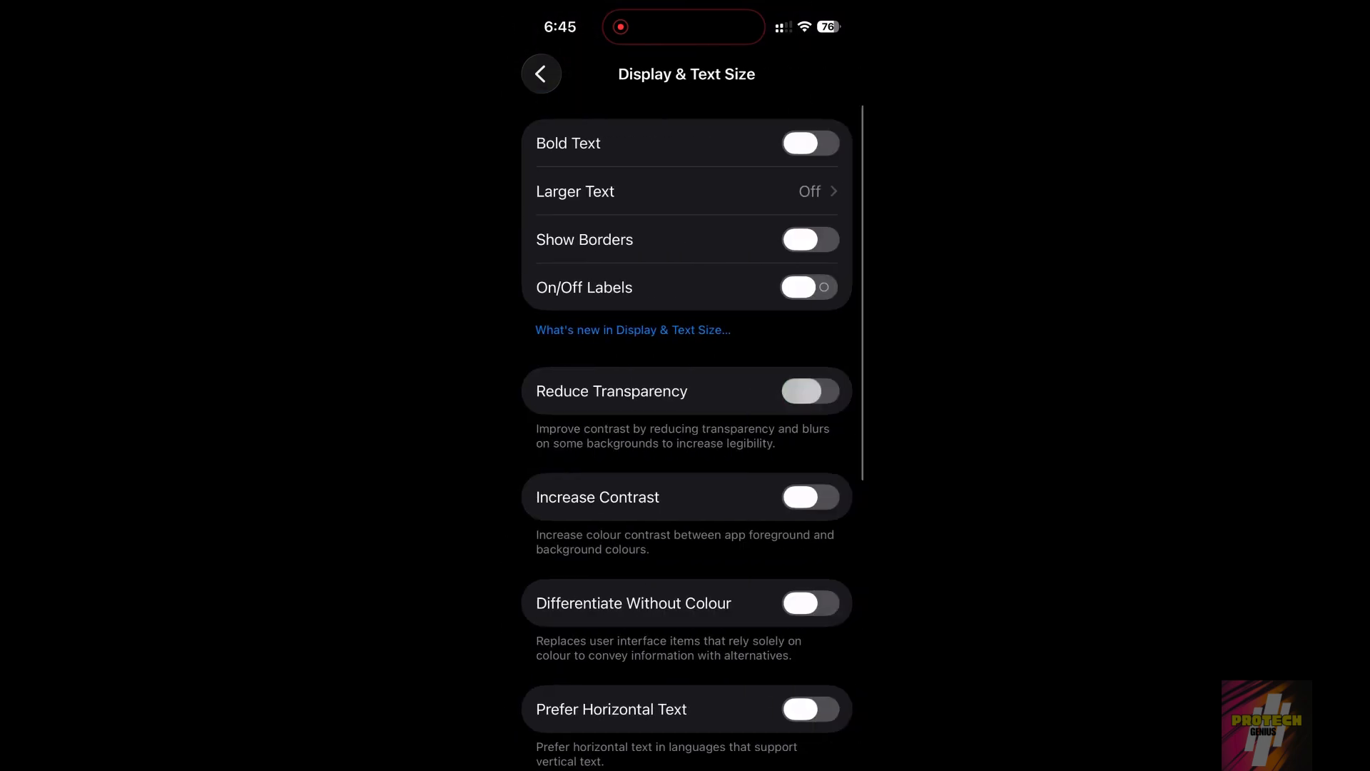
{"action": "left_click", "coordinate": [809, 391]}
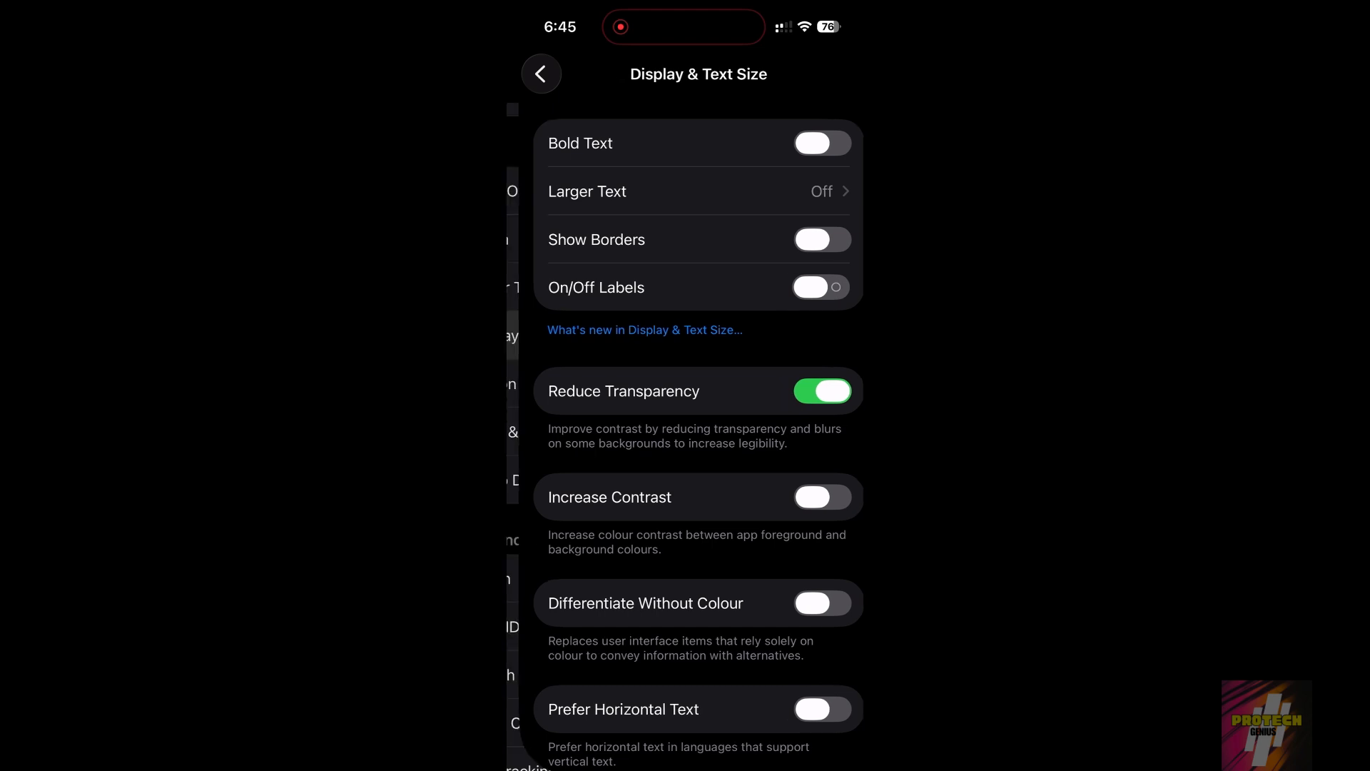
Revisit Display & Text Size from Accessibility and move down toward Smart Invert.
{"action": "left_click", "coordinate": [541, 74]}
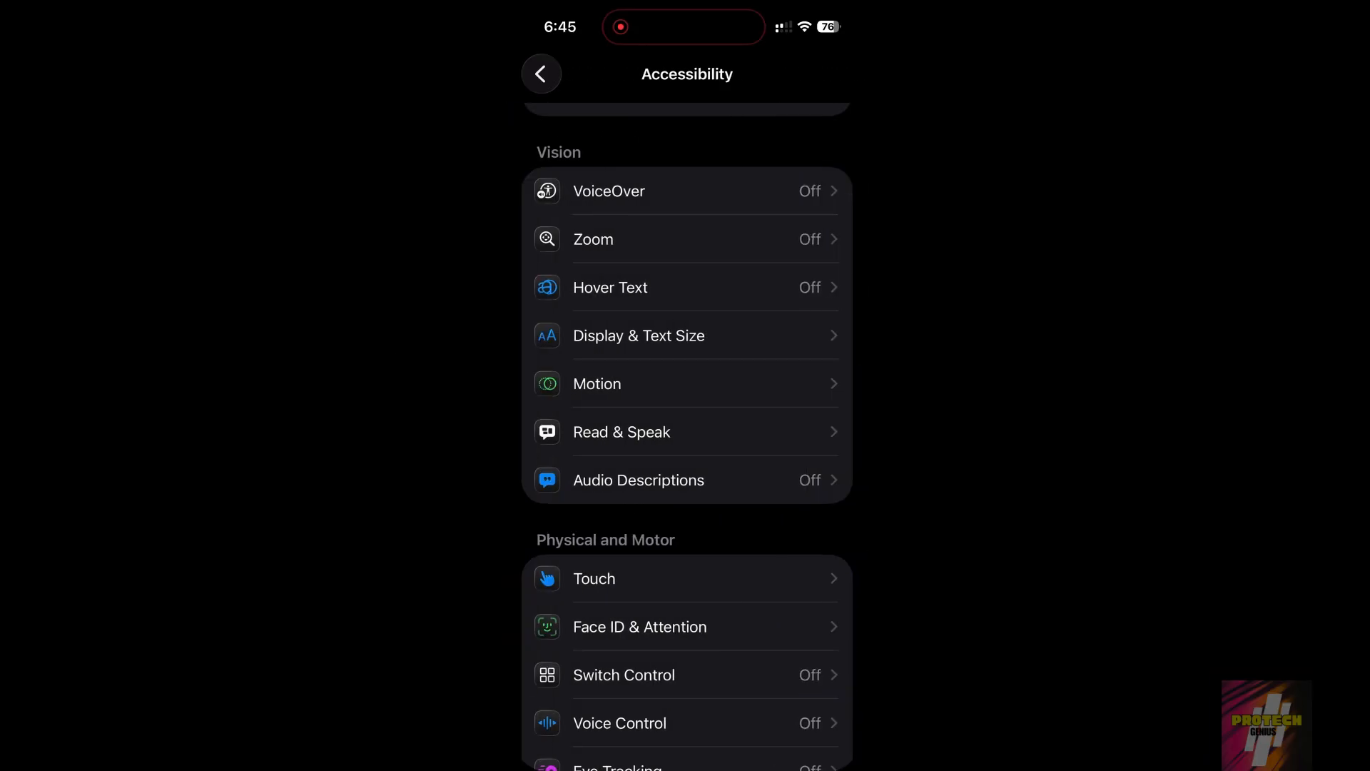
{"action": "left_click", "coordinate": [639, 335]}
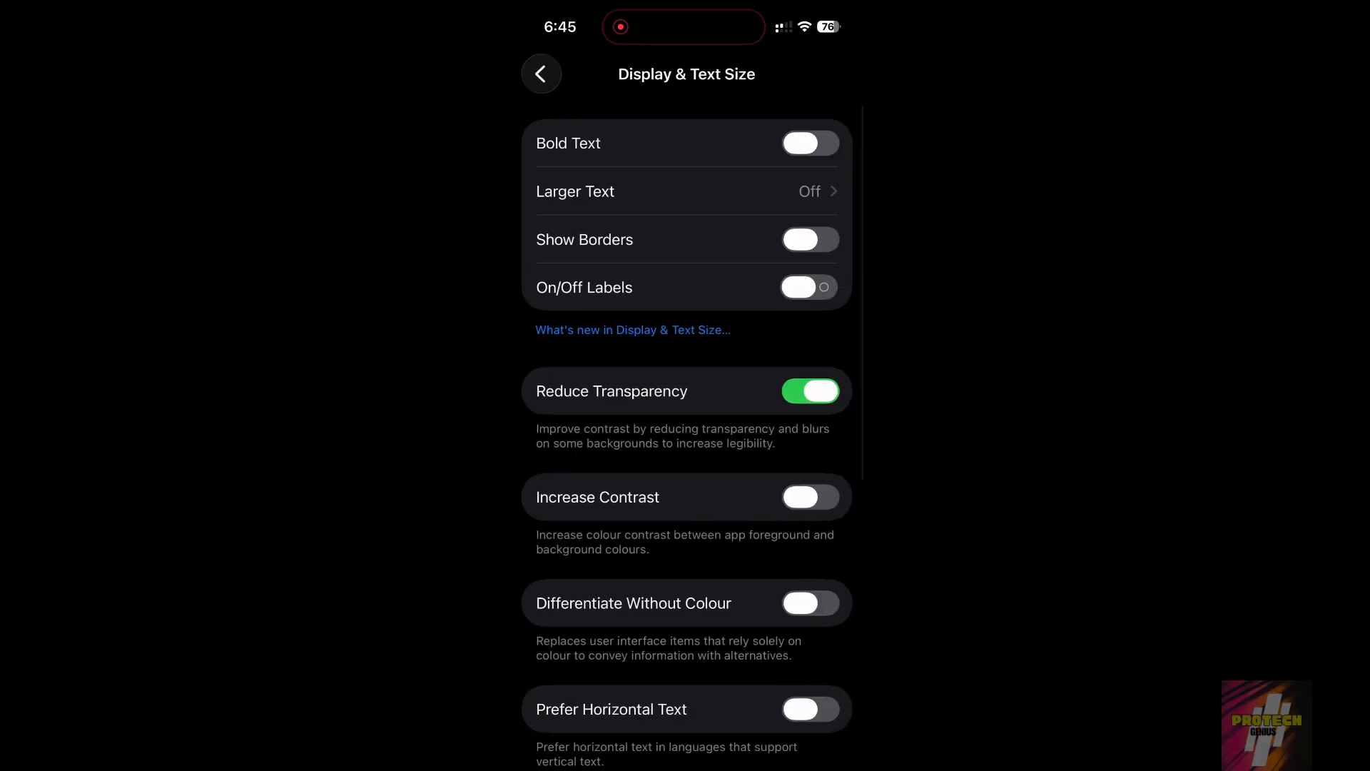
{"action": "scroll", "scroll_direction": "down", "scroll_amount": 3}
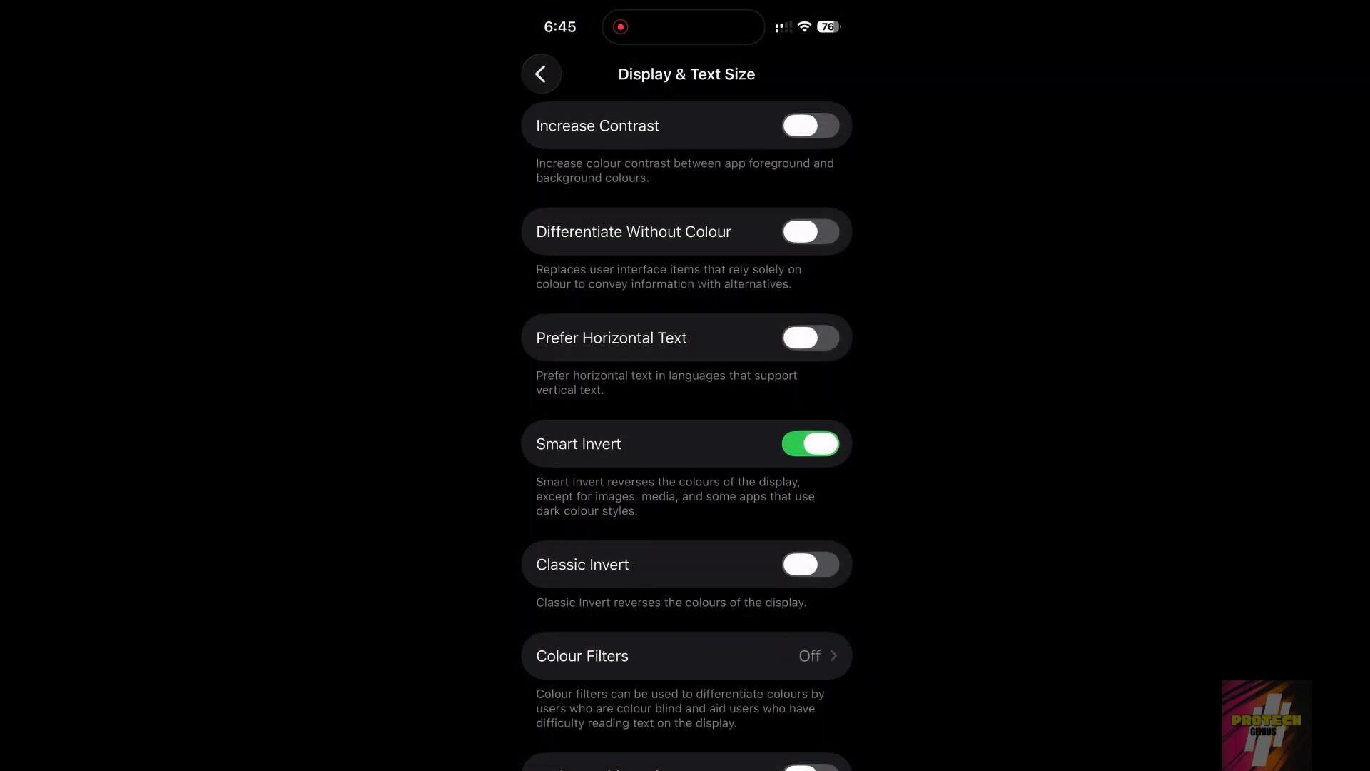
Scroll down the Display & Text Size list toward Smart Invert.
{"action": "scroll", "scroll_direction": "down", "scroll_amount": 3}
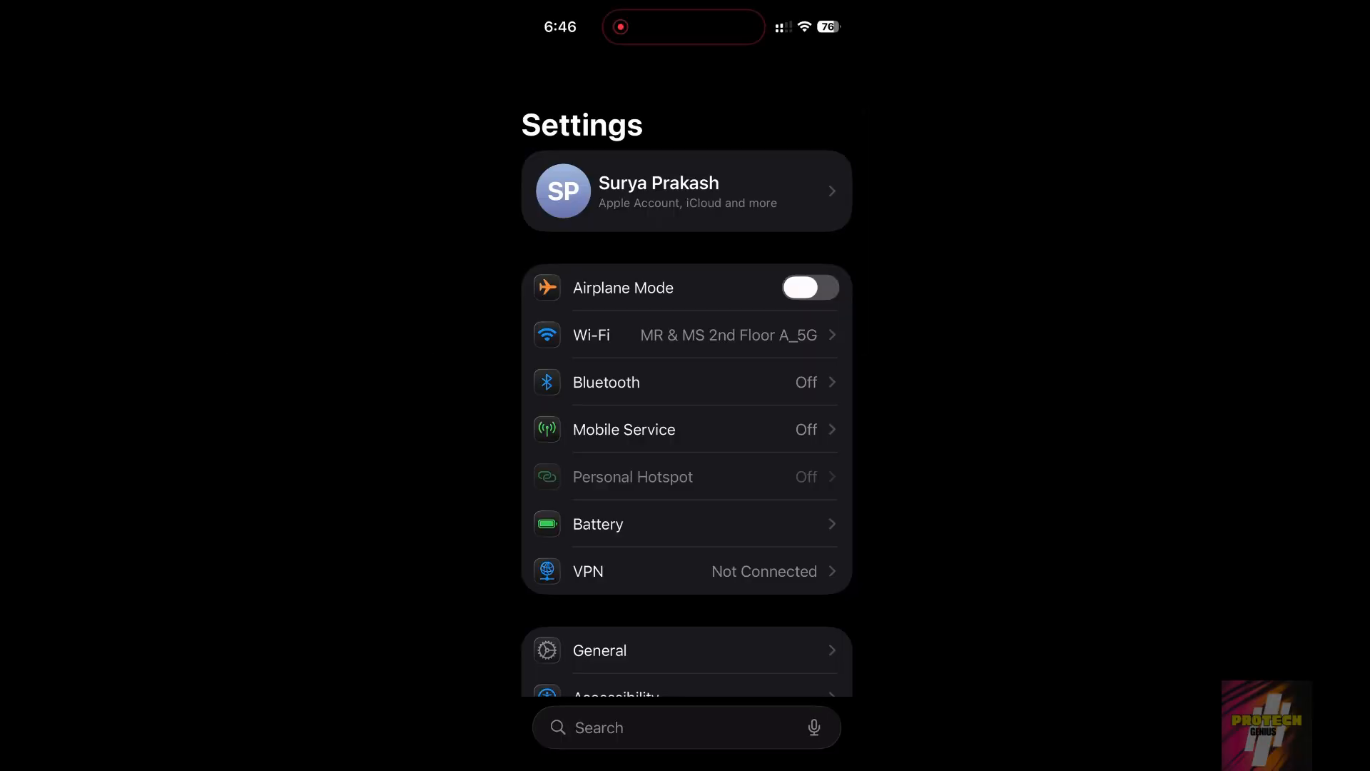
{"action": "left_click", "coordinate": [579, 557]}
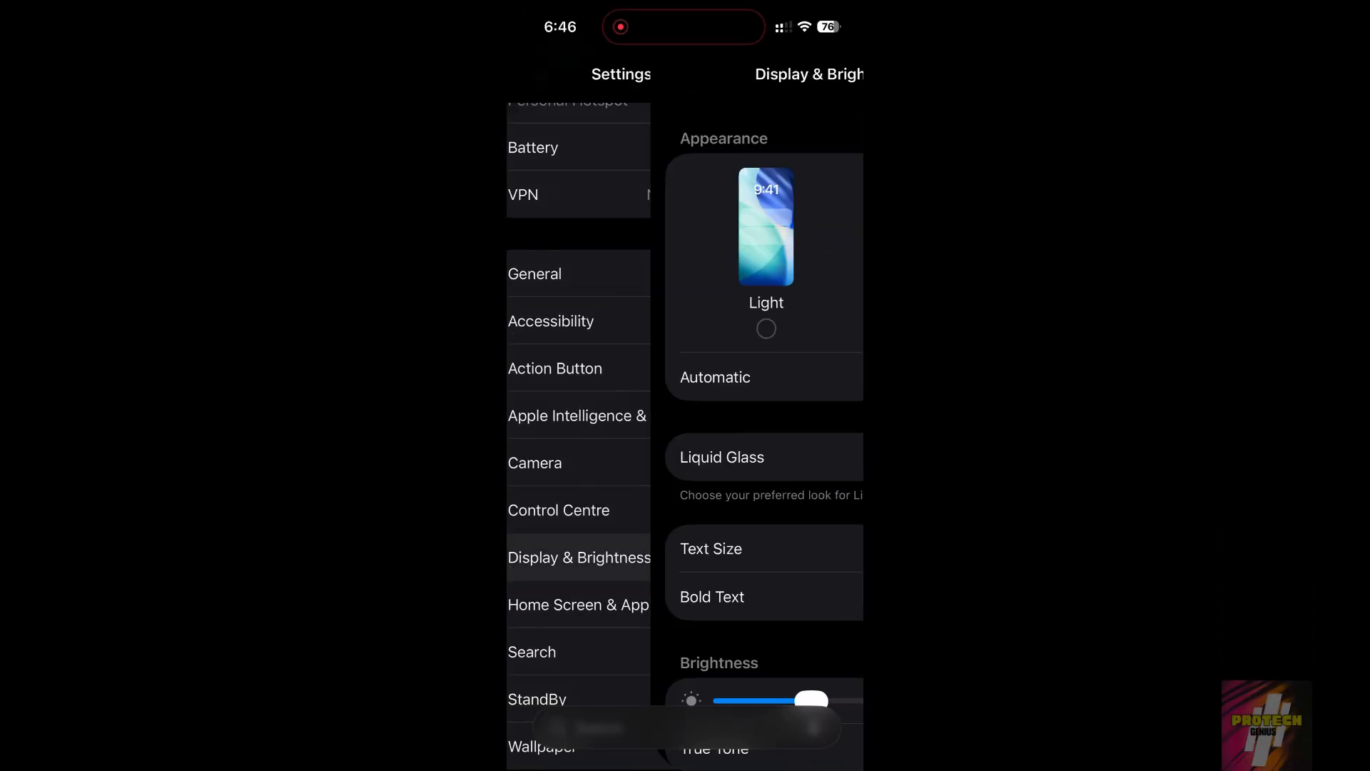
{"action": "left_click", "coordinate": [721, 456]}
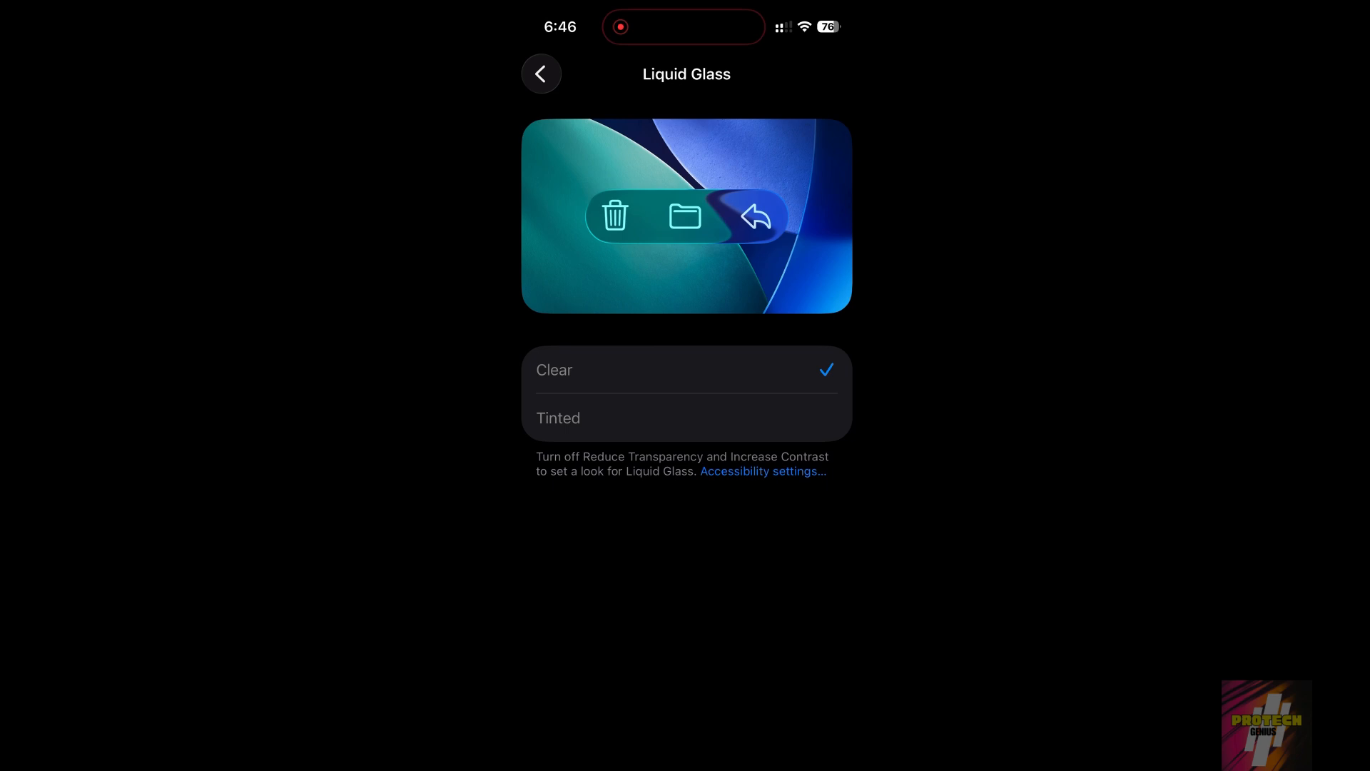
{"action": "left_click", "coordinate": [541, 75]}
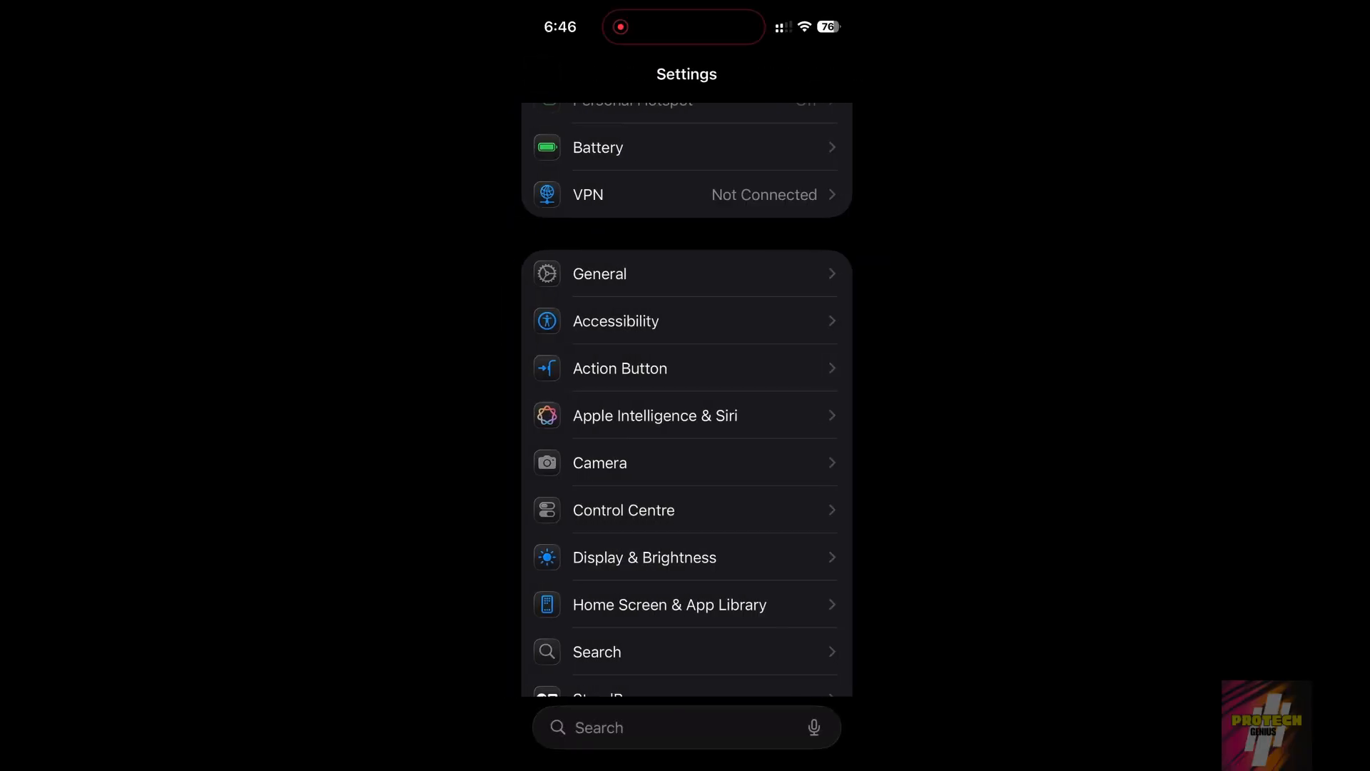
Enter the Wallpaper page showing the current lock and home screen wallpapers.
{"action": "scroll", "scroll_direction": "down", "scroll_amount": 3}
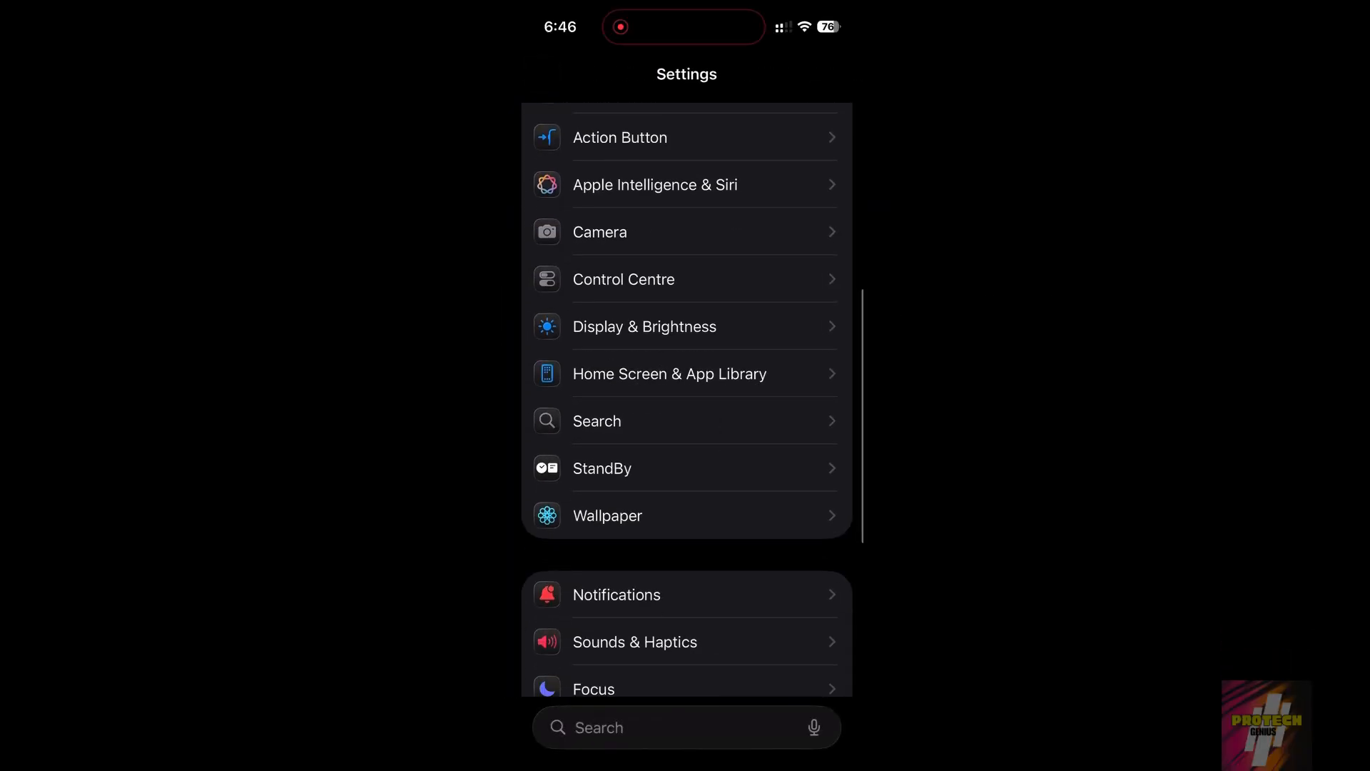
{"action": "left_click", "coordinate": [608, 515]}
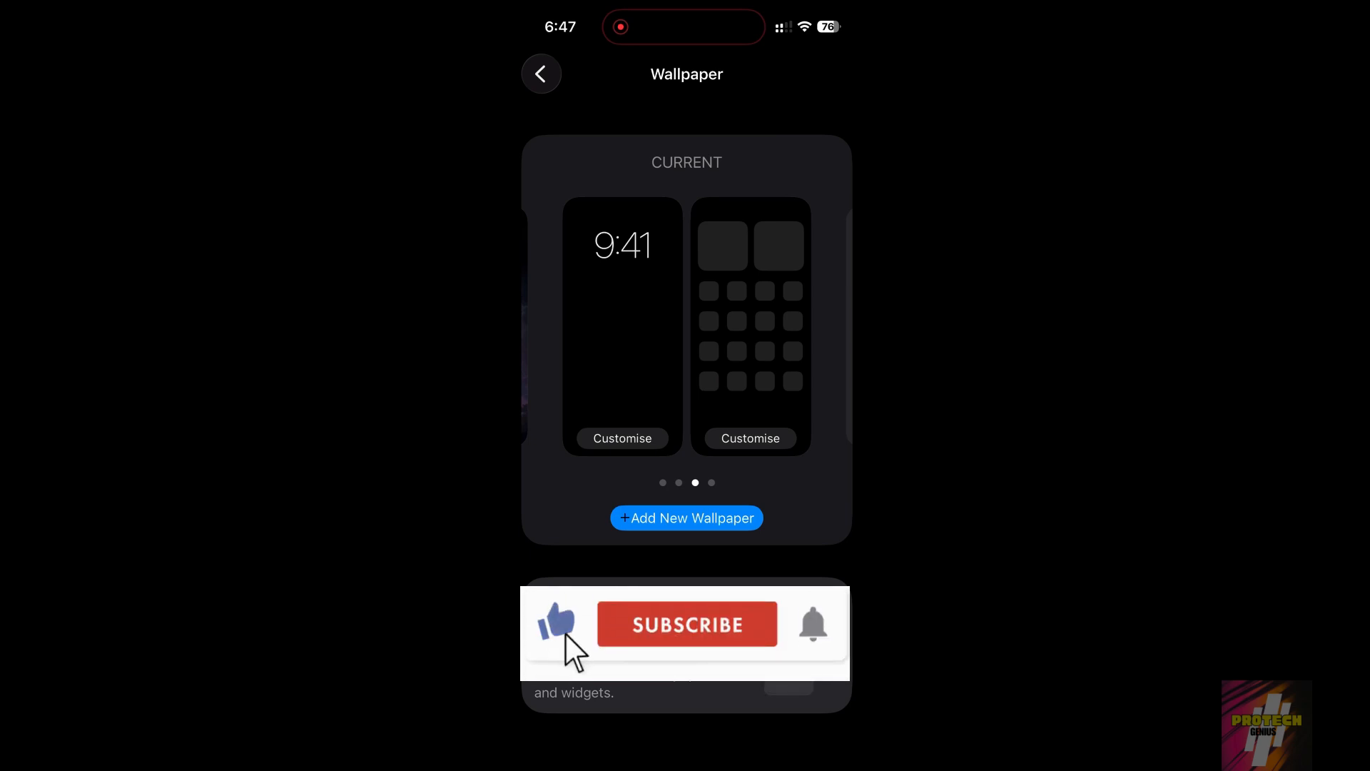
{"action": "left_click", "coordinate": [686, 624]}
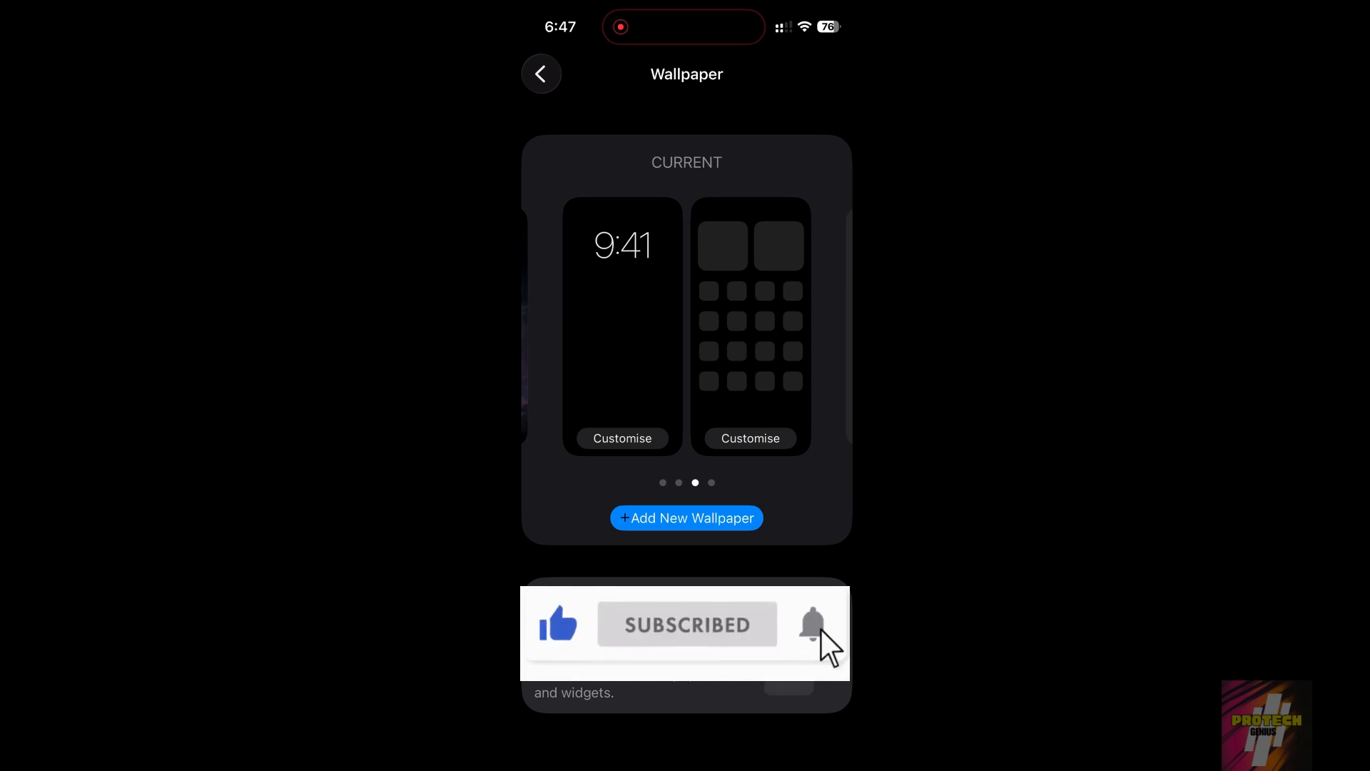